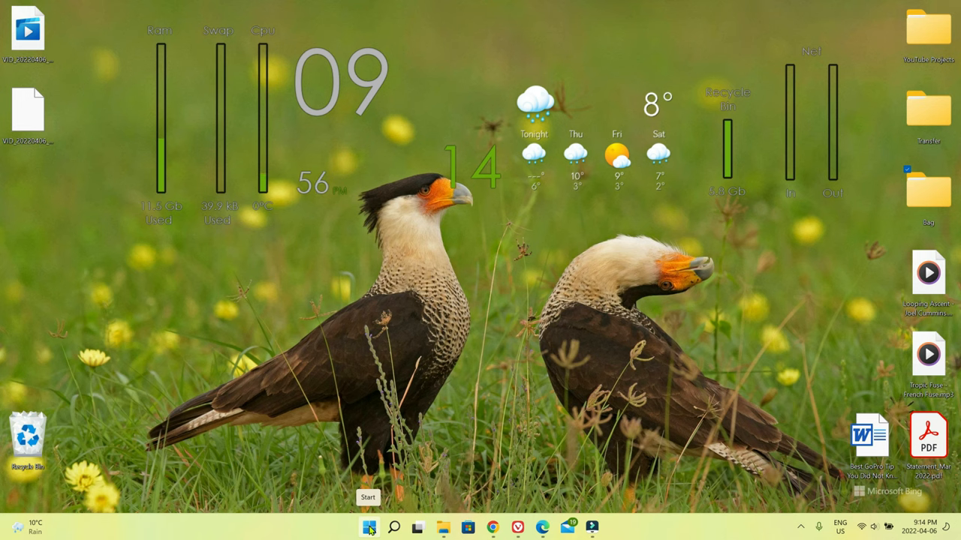
# Open the Start menu from the taskbar Start button
pyautogui.click(367, 527)
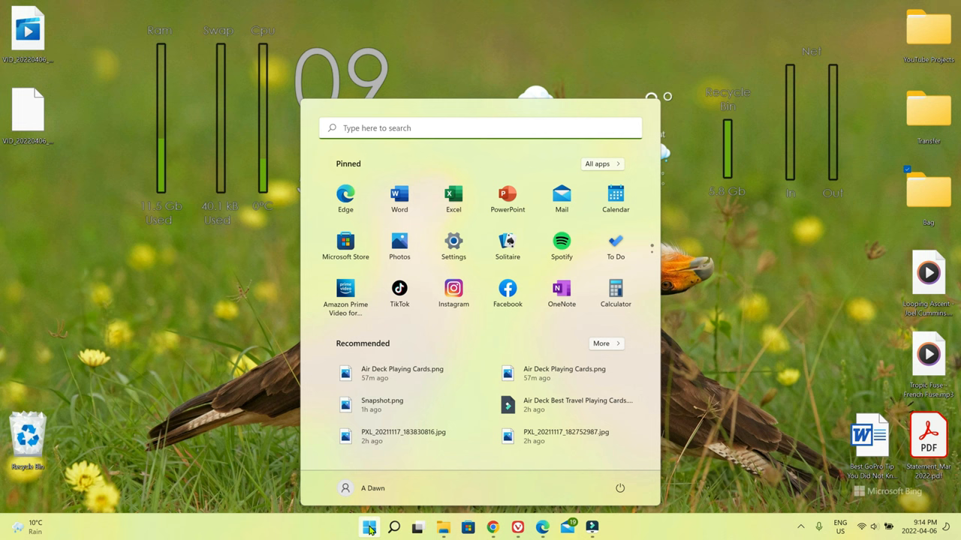
pyautogui.moveTo(553, 492)
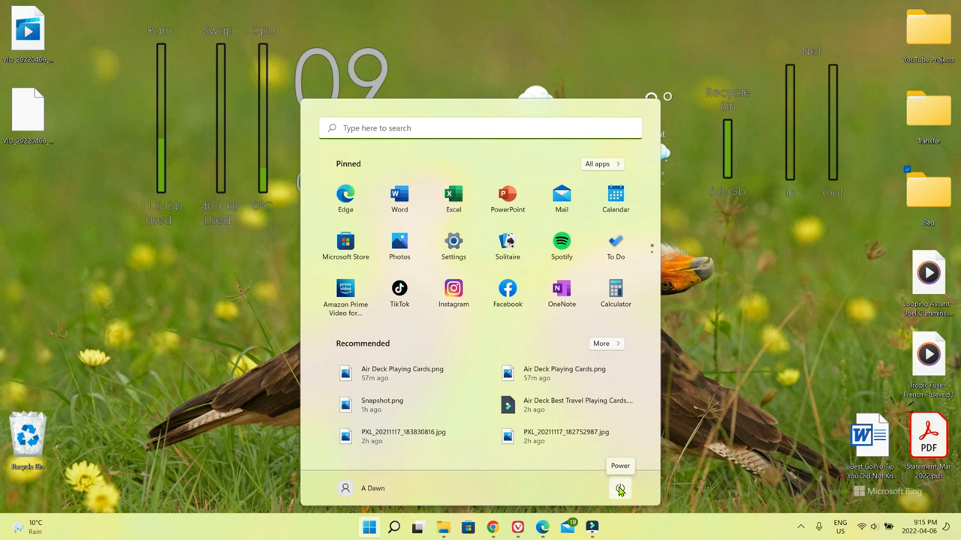
# Choose Restart from the Start menu's power options
pyautogui.click(621, 489)
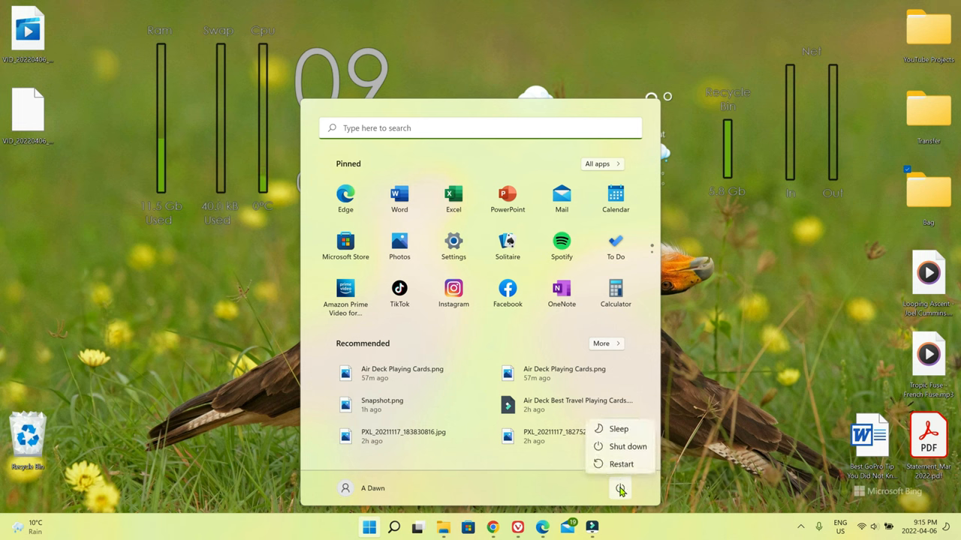
pyautogui.moveTo(634, 428)
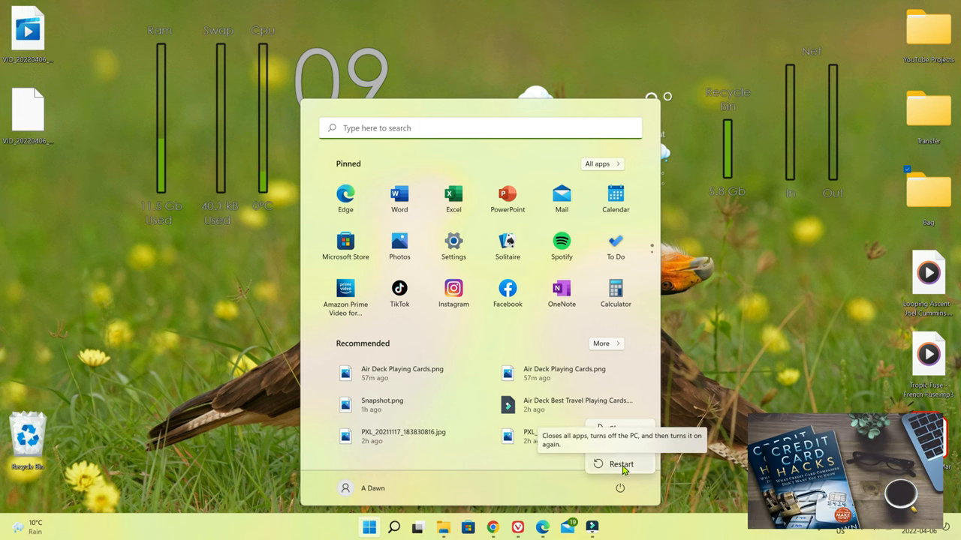
pyautogui.click(620, 487)
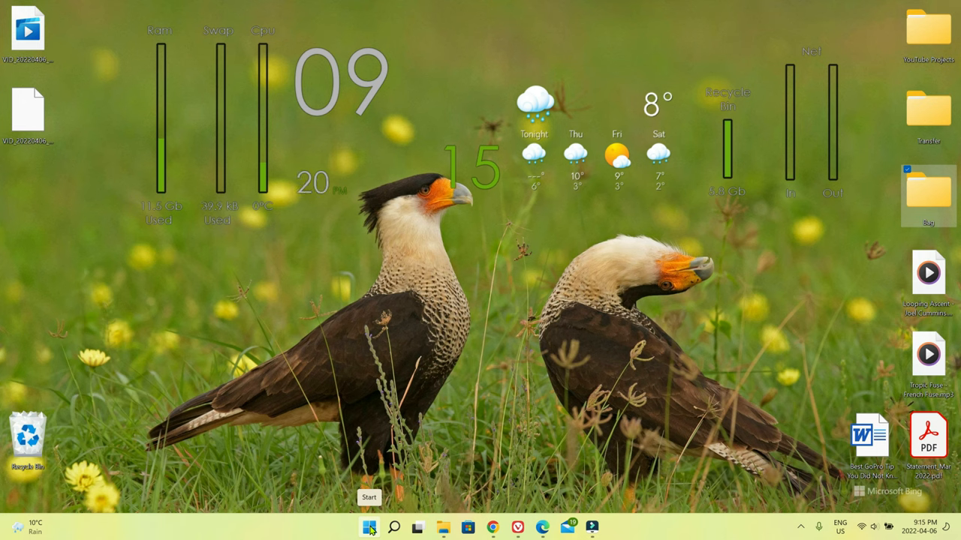
pyautogui.rightClick(368, 528)
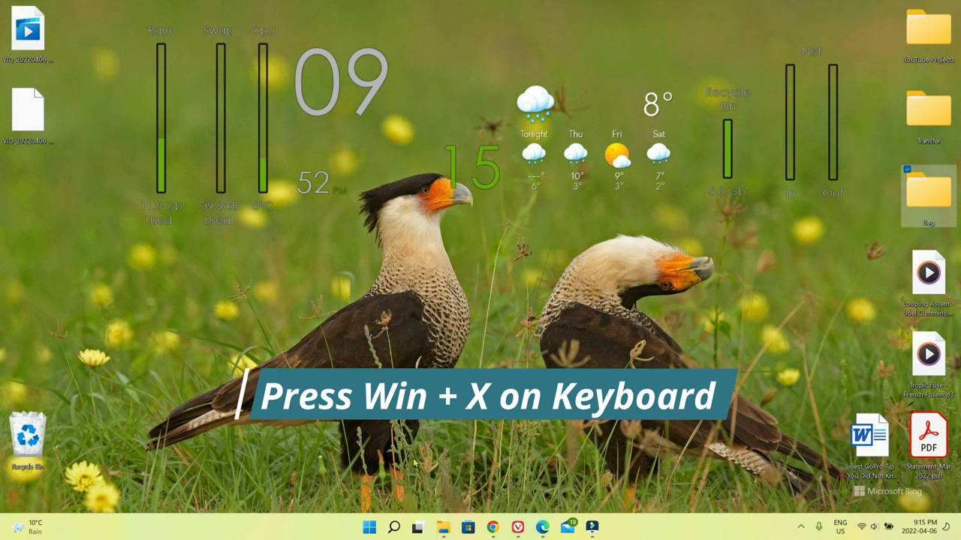
# Open the Win+X quick links menu to its Shut down or sign out submenu
pyautogui.press('Win+X')
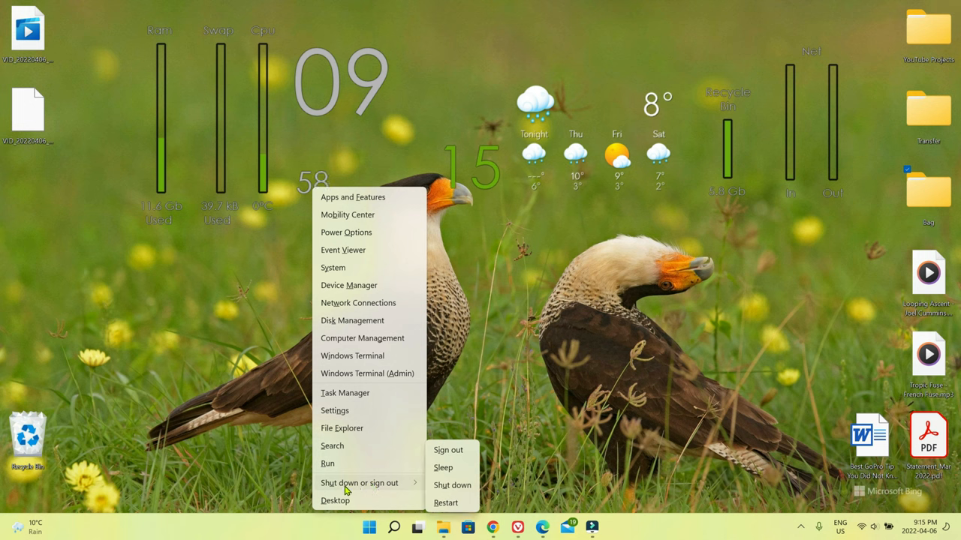
pyautogui.moveTo(443, 511)
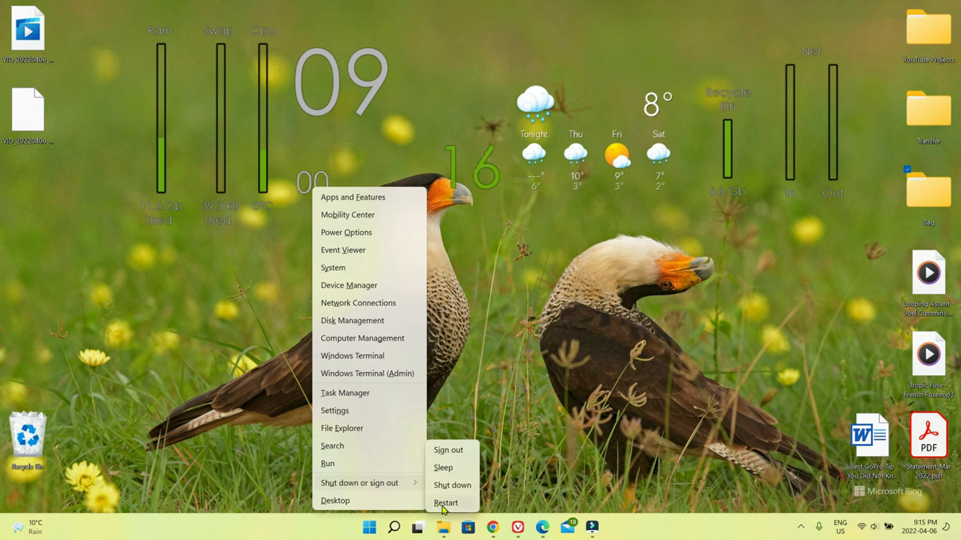